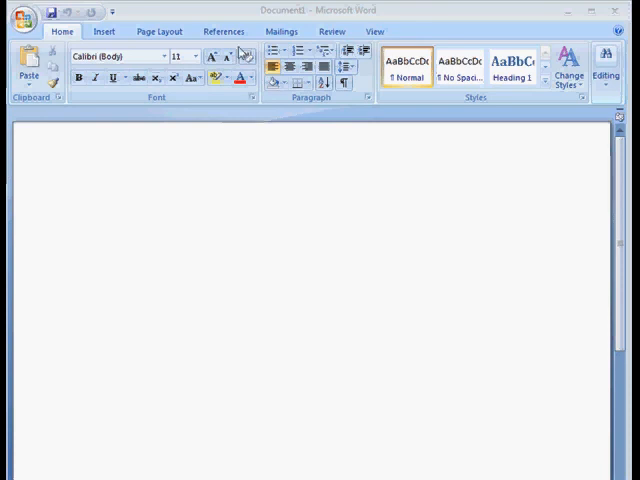
{"action": "mouse_move", "coordinate": [108, 60]}
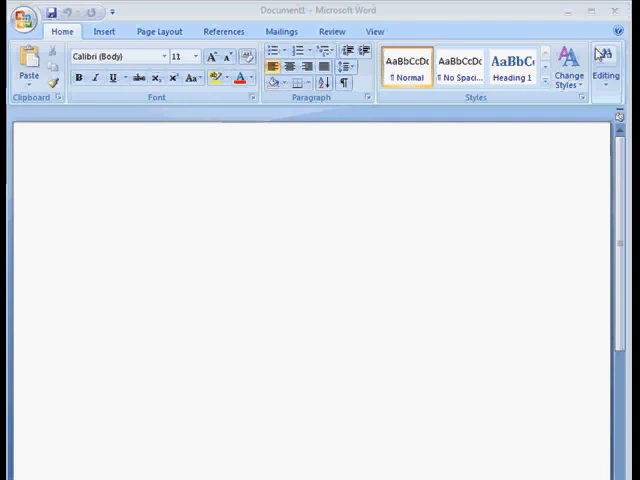
{"action": "mouse_move", "coordinate": [28, 54]}
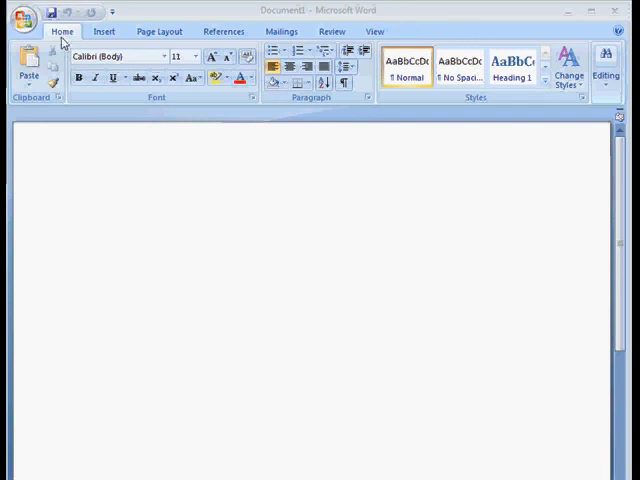
{"action": "mouse_move", "coordinate": [36, 50]}
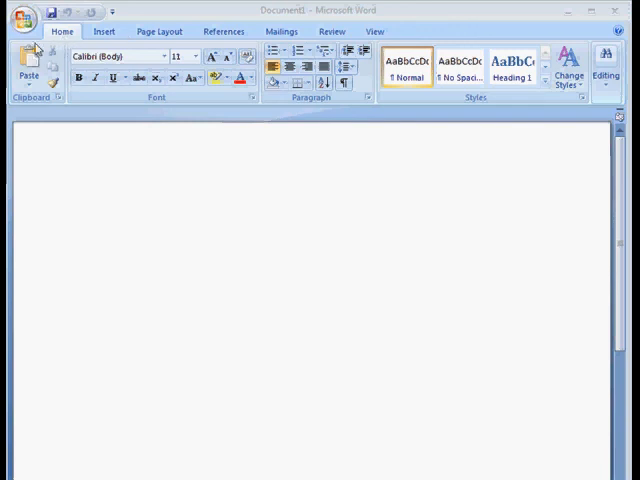
{"action": "mouse_move", "coordinate": [312, 116]}
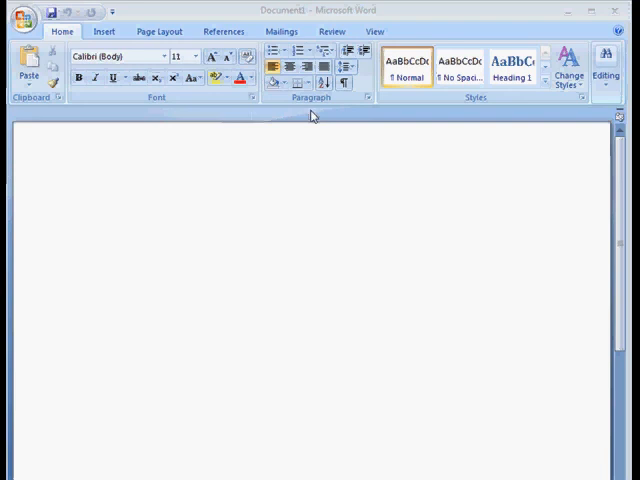
{"action": "mouse_move", "coordinate": [318, 116]}
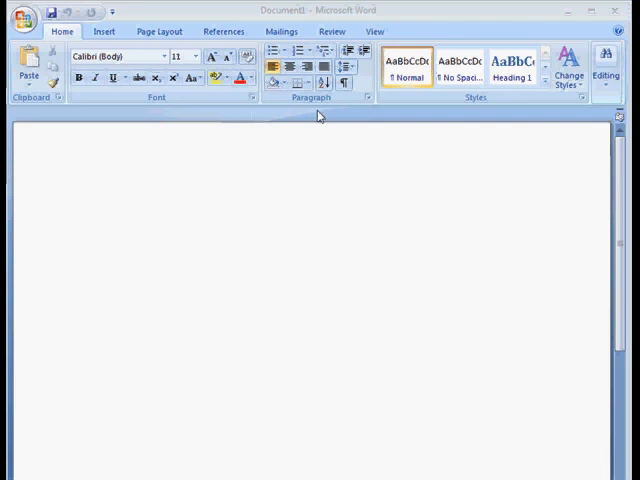
{"action": "mouse_move", "coordinate": [56, 44]}
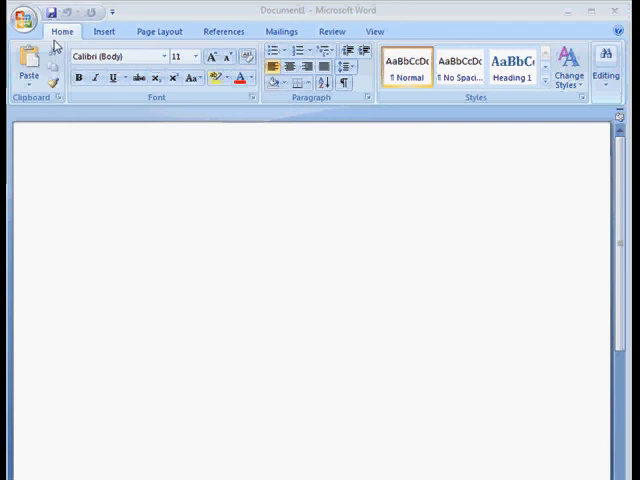
{"action": "mouse_move", "coordinate": [44, 58]}
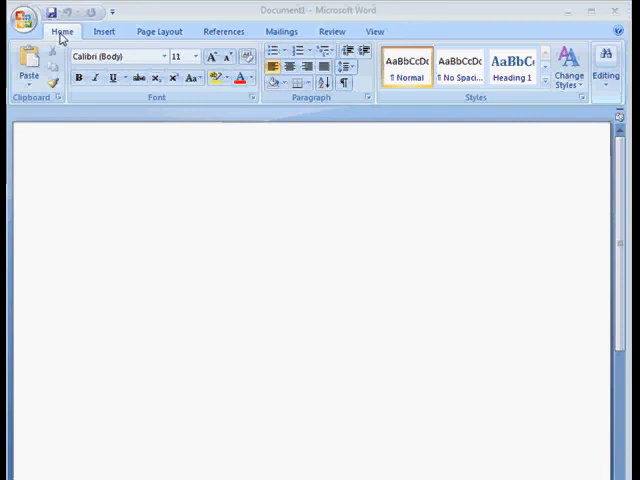
- Collapse the ribbon to tab names only, briefly showing the Home commands in between
{"action": "left_click", "coordinate": [84, 198]}
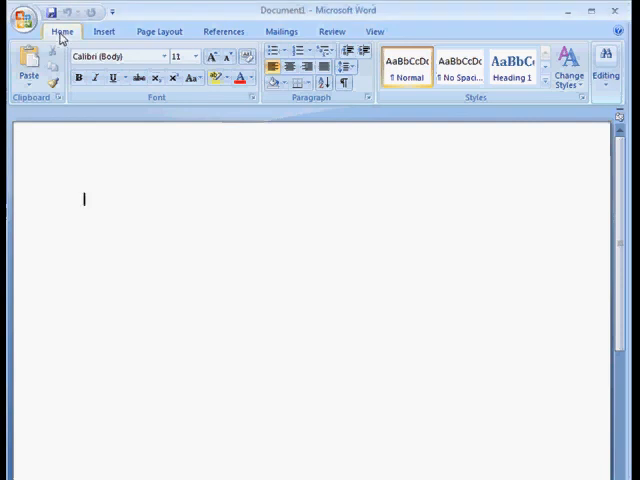
{"action": "double_click", "coordinate": [62, 32]}
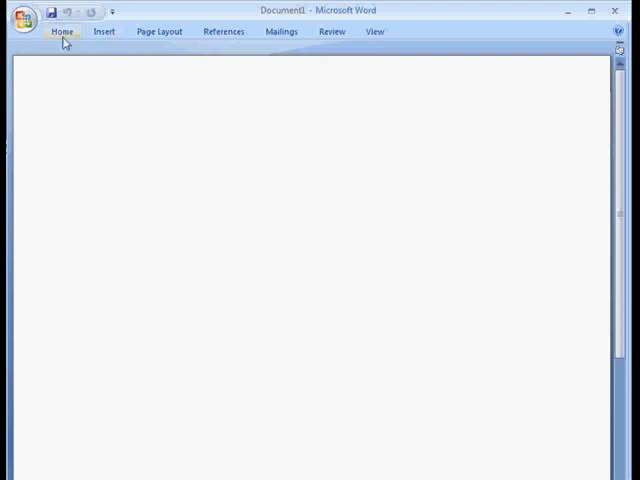
{"action": "left_click", "coordinate": [62, 32]}
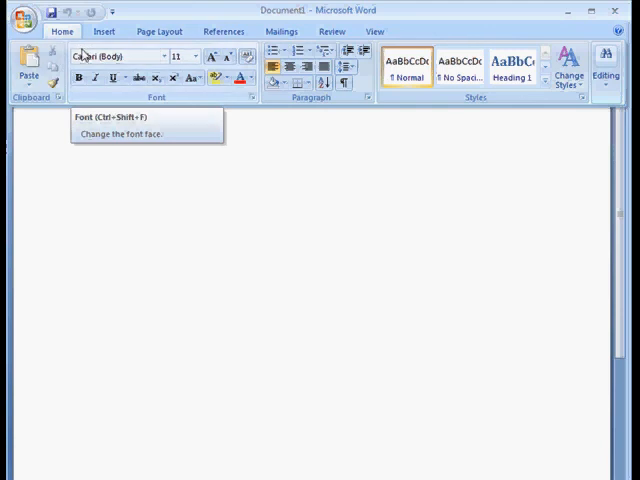
{"action": "mouse_move", "coordinate": [212, 112]}
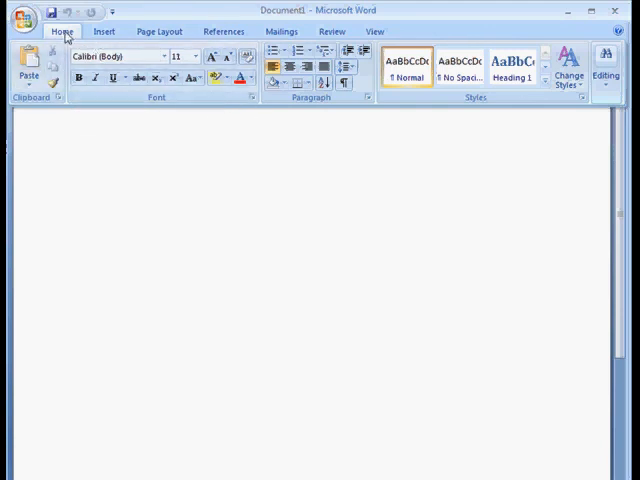
{"action": "double_click", "coordinate": [62, 32]}
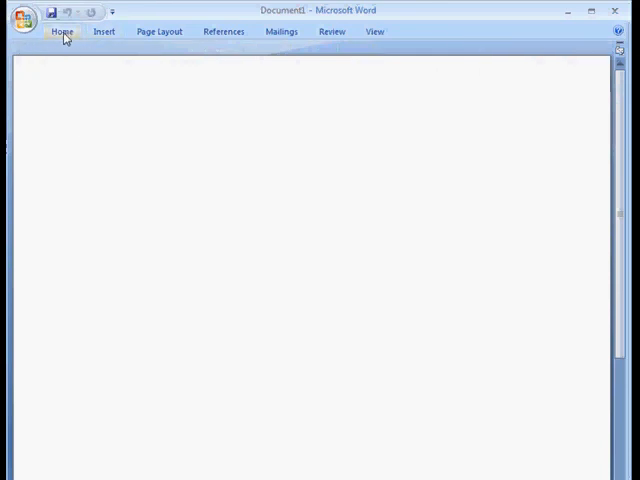
{"action": "left_click", "coordinate": [62, 32]}
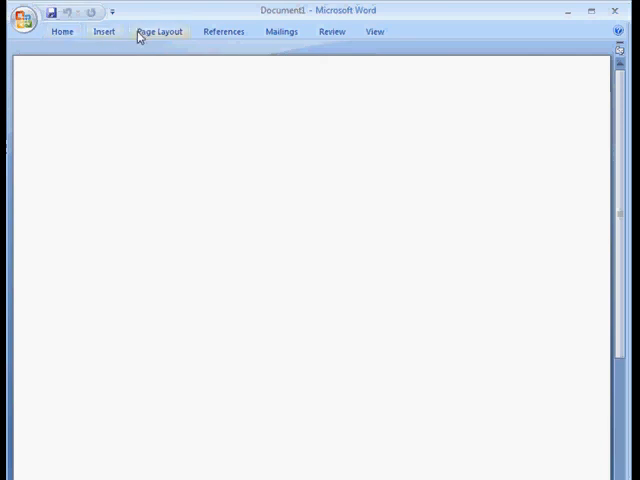
- Temporarily show the Page Layout, Mailings and View commands, then hide them again
{"action": "left_click", "coordinate": [158, 32]}
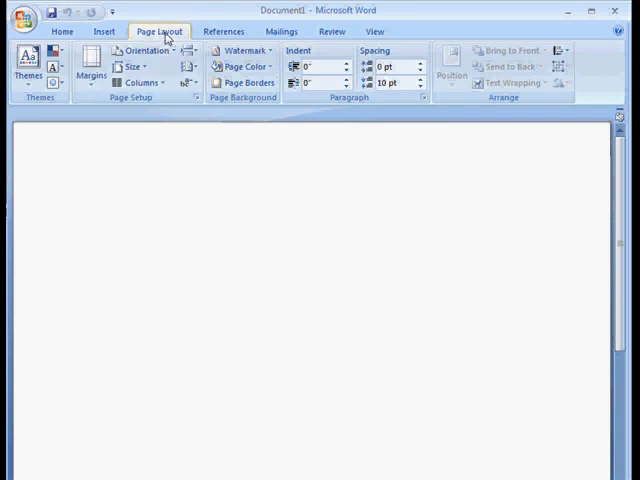
{"action": "left_click", "coordinate": [224, 32]}
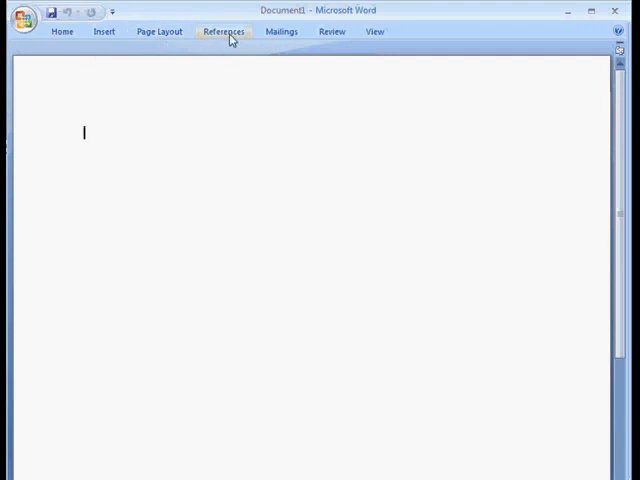
{"action": "left_click", "coordinate": [224, 32]}
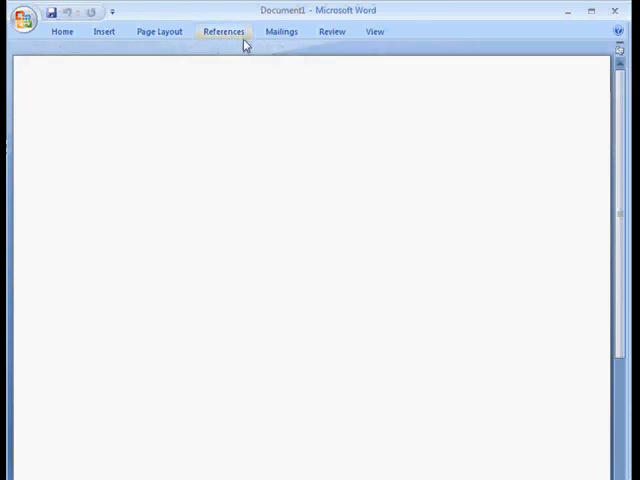
{"action": "left_click", "coordinate": [282, 32]}
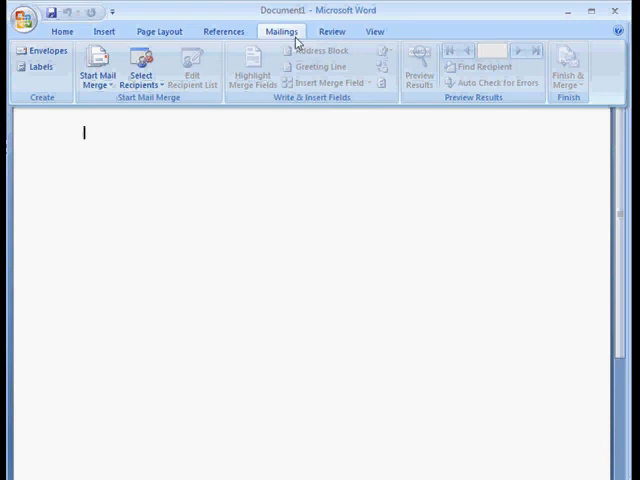
{"action": "left_click", "coordinate": [376, 32]}
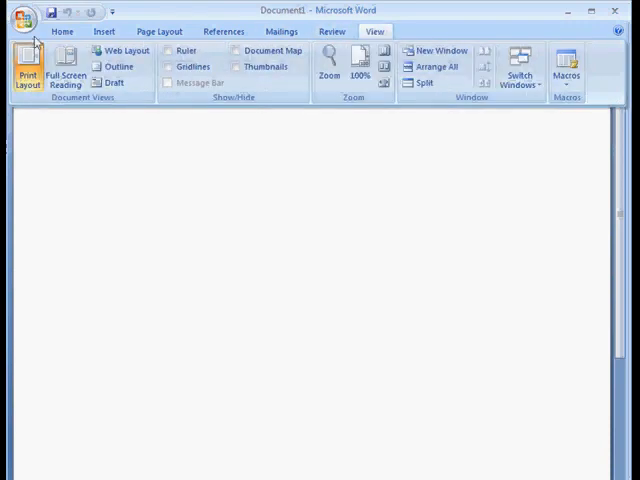
{"action": "left_click", "coordinate": [62, 32]}
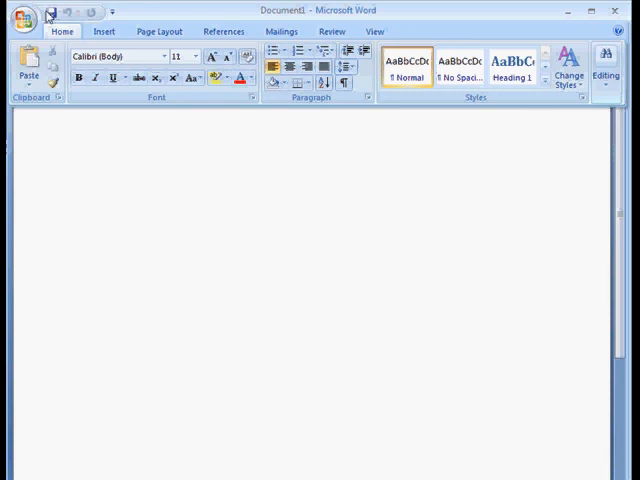
{"action": "mouse_move", "coordinate": [100, 20]}
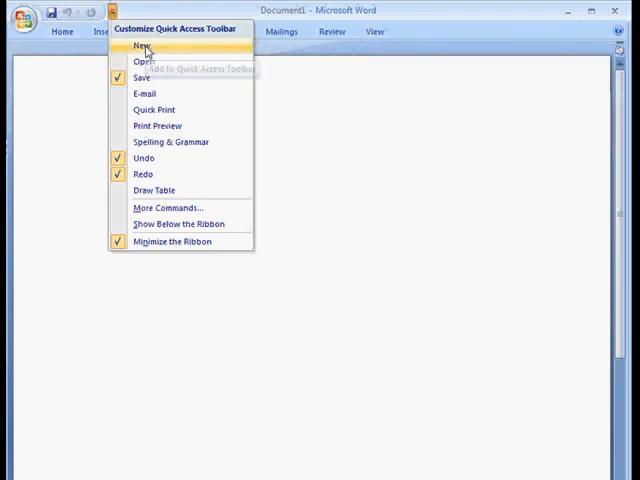
- Add the New-document command to the Quick Access Toolbar
{"action": "left_click", "coordinate": [144, 46]}
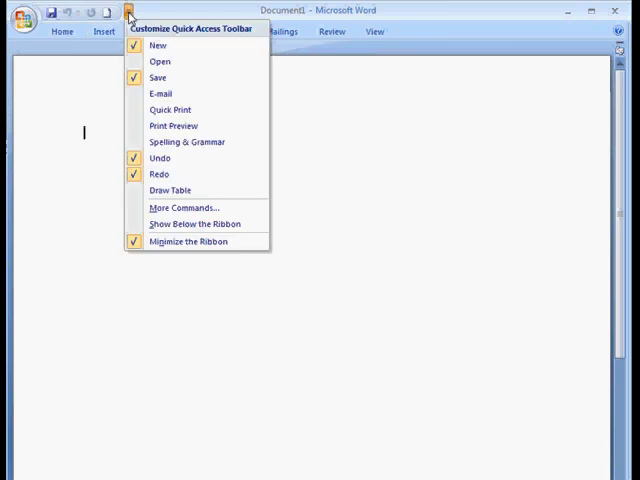
{"action": "mouse_move", "coordinate": [160, 62]}
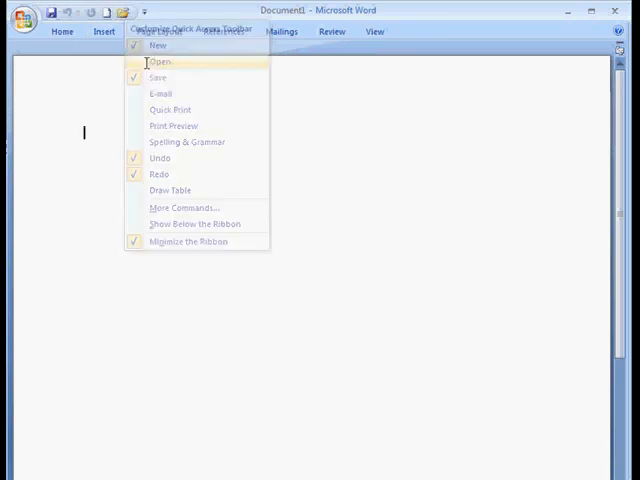
{"action": "mouse_move", "coordinate": [188, 126]}
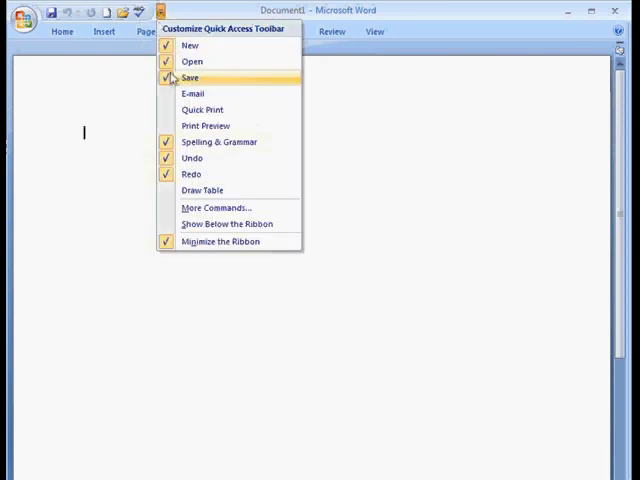
{"action": "mouse_move", "coordinate": [204, 126]}
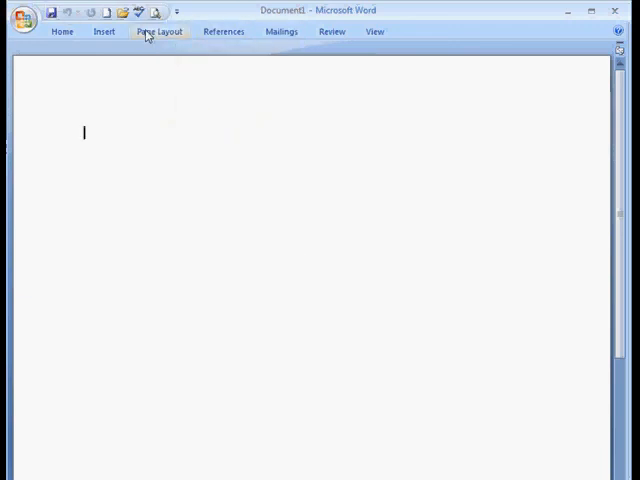
{"action": "mouse_move", "coordinate": [256, 122]}
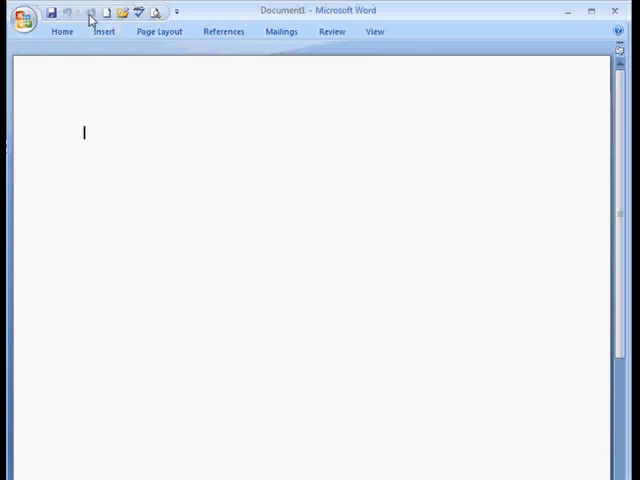
{"action": "right_click", "coordinate": [90, 12]}
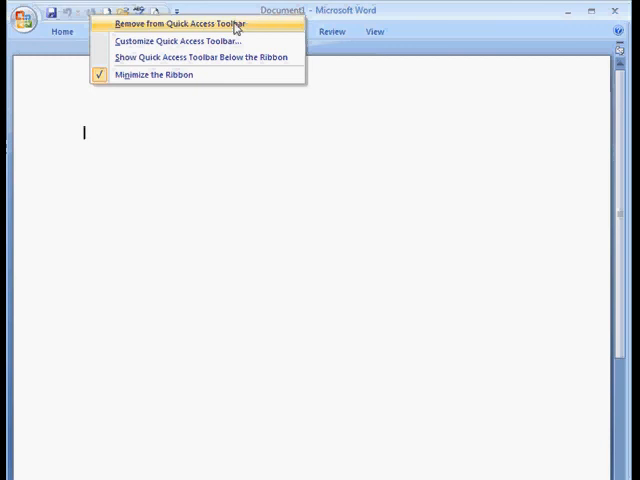
{"action": "mouse_move", "coordinate": [178, 78]}
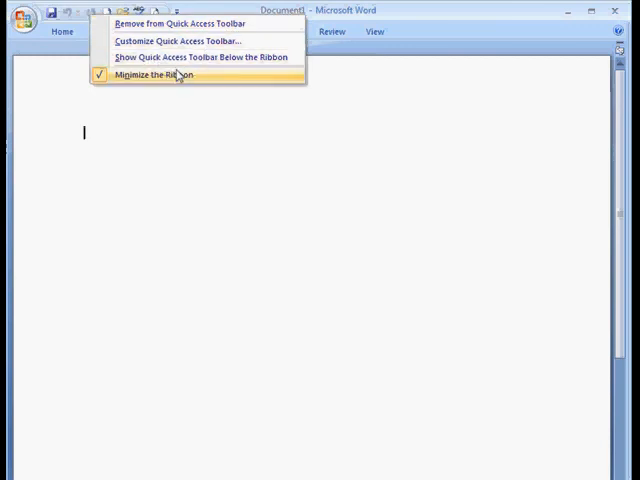
{"action": "mouse_move", "coordinate": [190, 56]}
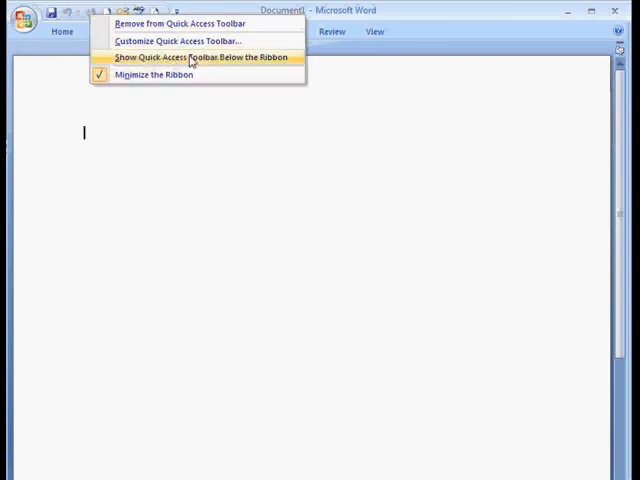
{"action": "left_click", "coordinate": [200, 56]}
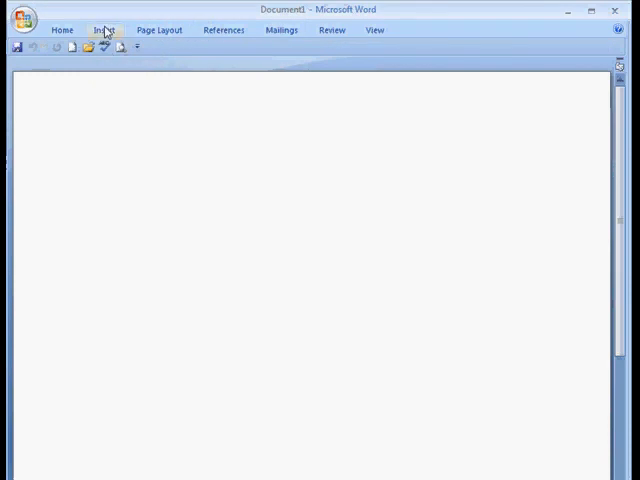
{"action": "left_click", "coordinate": [104, 28]}
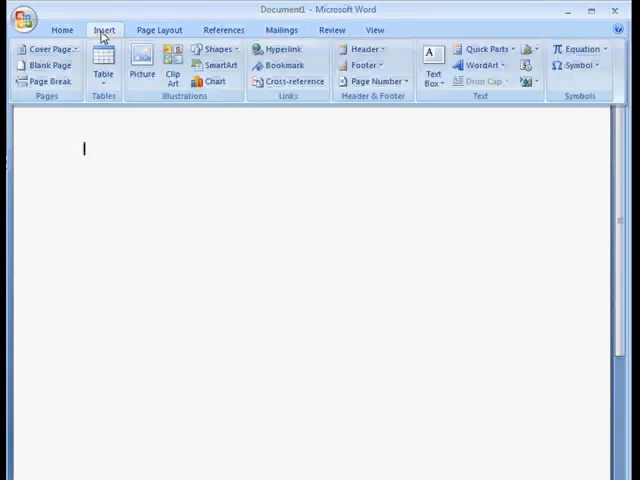
{"action": "mouse_move", "coordinate": [136, 104]}
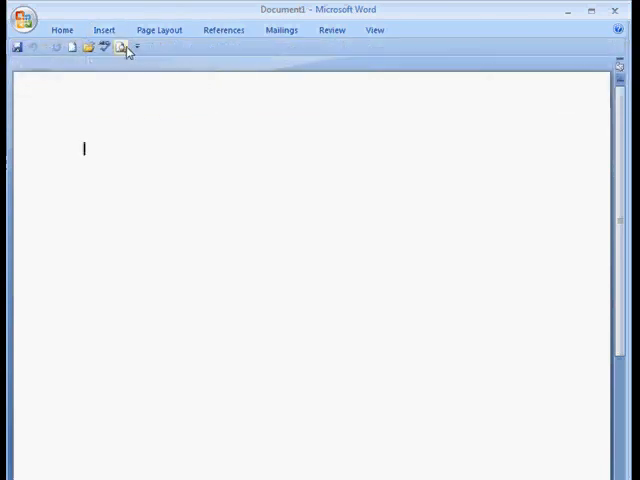
{"action": "right_click", "coordinate": [124, 48]}
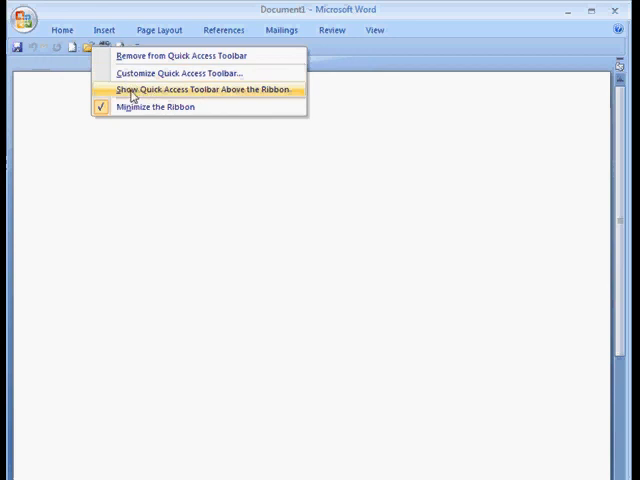
{"action": "left_click", "coordinate": [200, 88]}
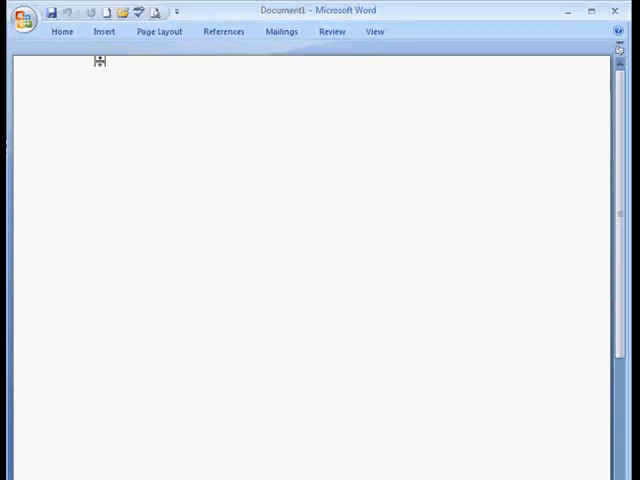
{"action": "mouse_move", "coordinate": [176, 12]}
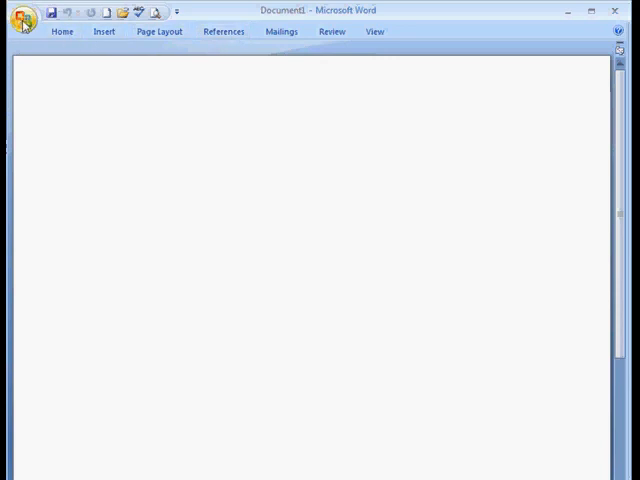
{"action": "mouse_move", "coordinate": [20, 12]}
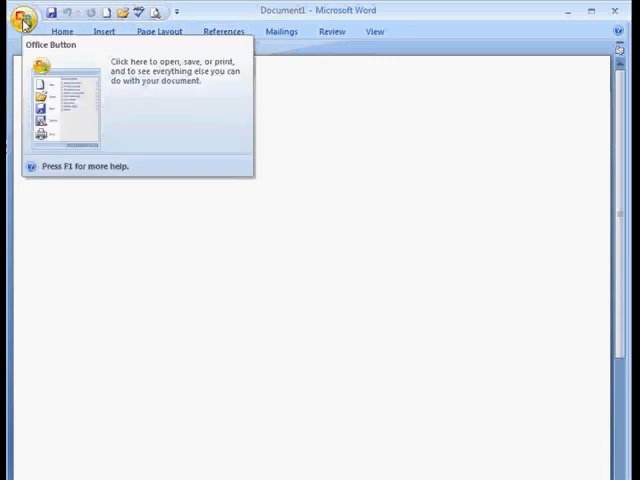
{"action": "right_click", "coordinate": [88, 12]}
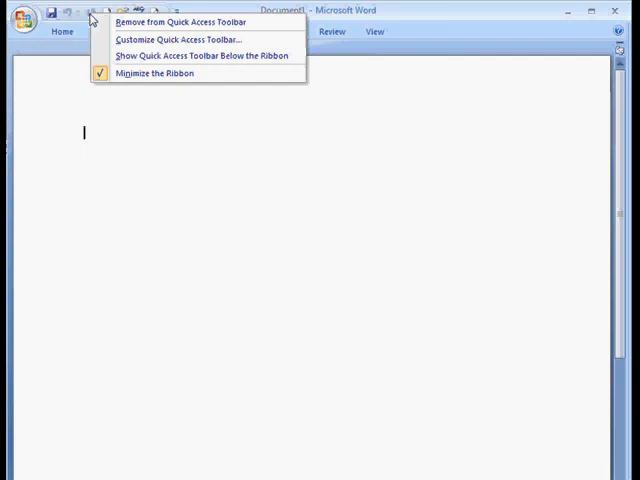
{"action": "mouse_move", "coordinate": [180, 40]}
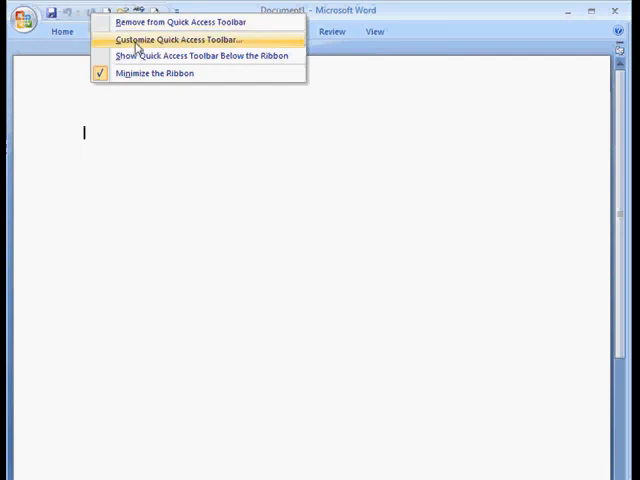
- Bring up the Quick Access Toolbar customization page in Word Options
{"action": "left_click", "coordinate": [180, 40]}
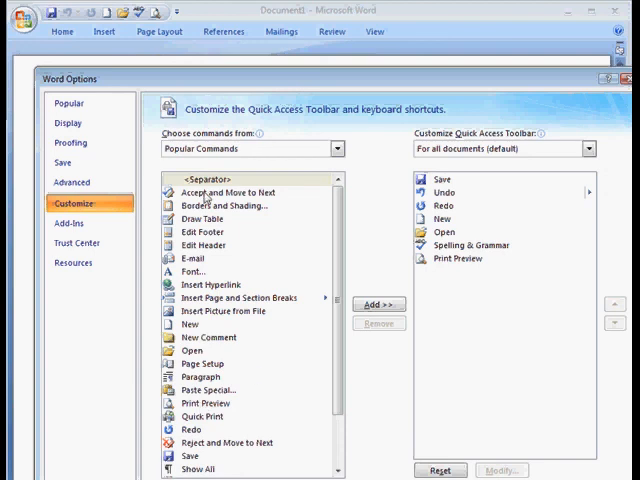
- Browse the Popular Commands list in Word Options, then close the dialog
{"action": "left_click", "coordinate": [244, 192]}
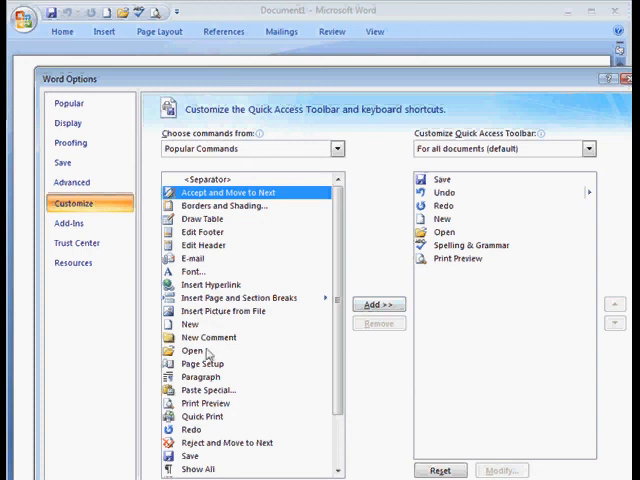
{"action": "scroll", "scroll_direction": "down", "scroll_amount": 3}
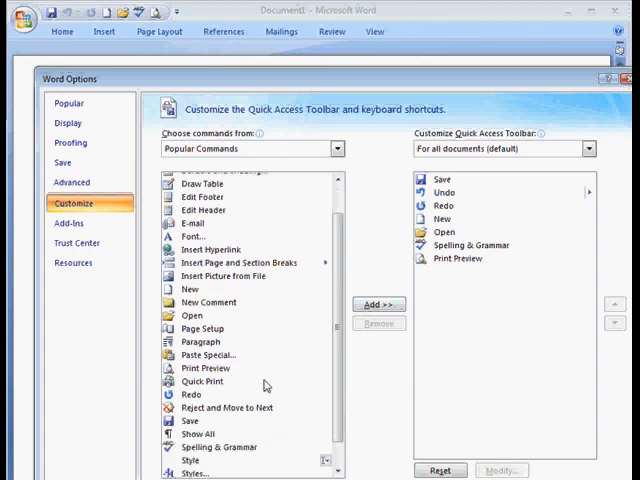
{"action": "scroll", "scroll_direction": "down", "scroll_amount": 3}
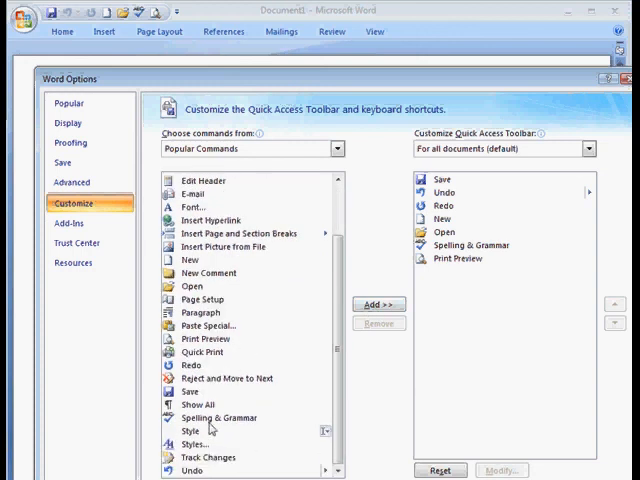
{"action": "mouse_move", "coordinate": [190, 372]}
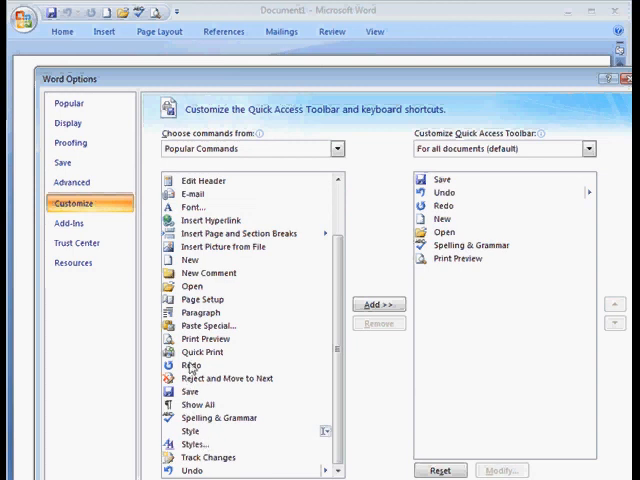
{"action": "mouse_move", "coordinate": [200, 364]}
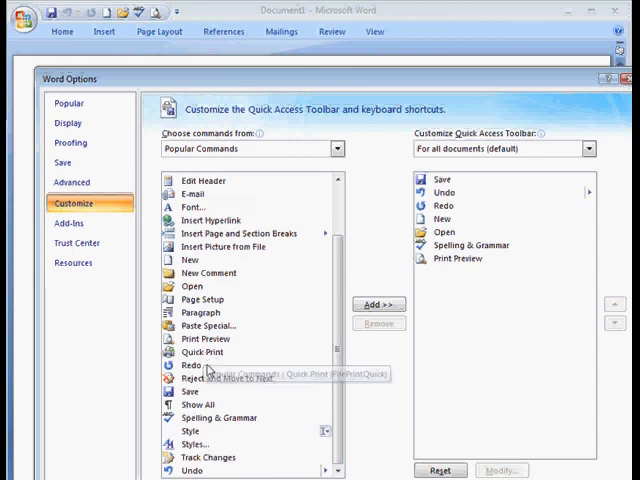
{"action": "mouse_move", "coordinate": [188, 260]}
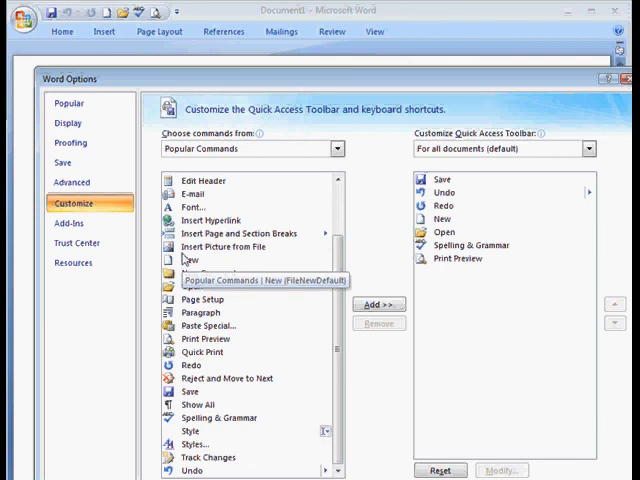
{"action": "left_click", "coordinate": [378, 304]}
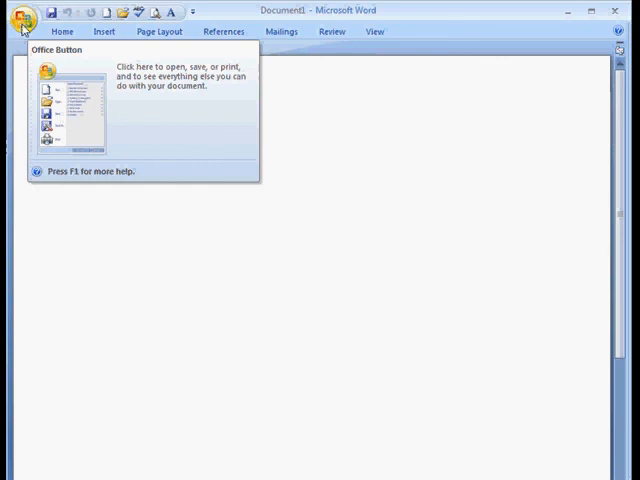
- Browse the Office Button menu's printing entries, then bring up Word Options
{"action": "left_click", "coordinate": [20, 12]}
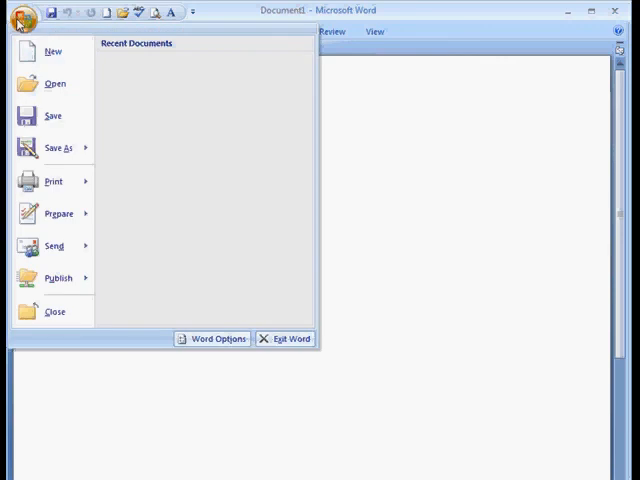
{"action": "left_click", "coordinate": [58, 212]}
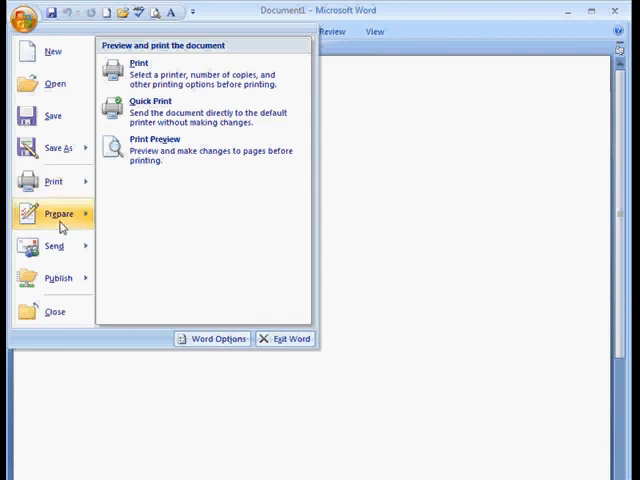
{"action": "left_click", "coordinate": [58, 278]}
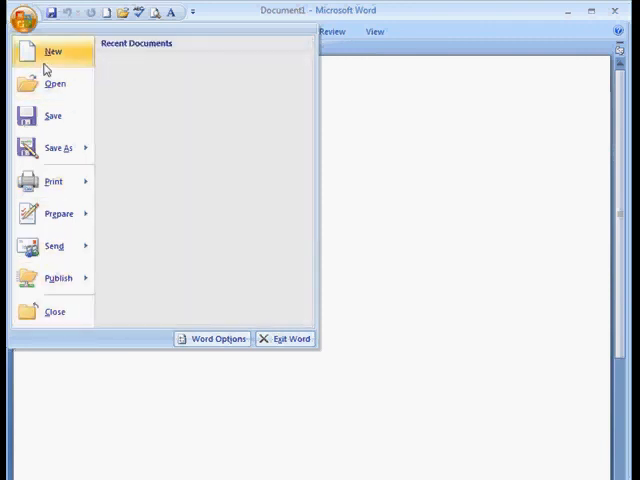
{"action": "mouse_move", "coordinate": [52, 120]}
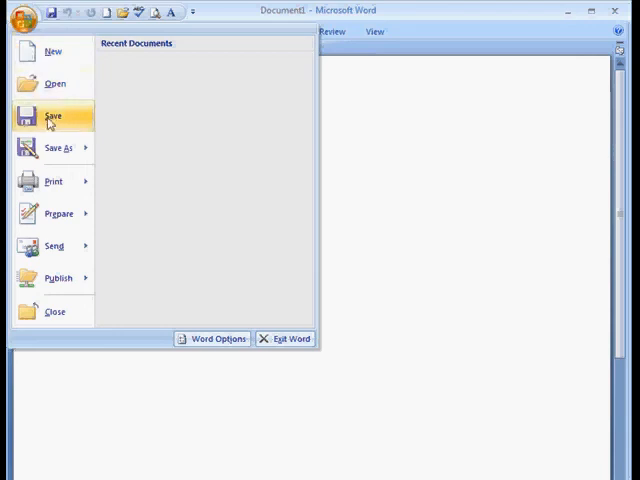
{"action": "left_click", "coordinate": [58, 212]}
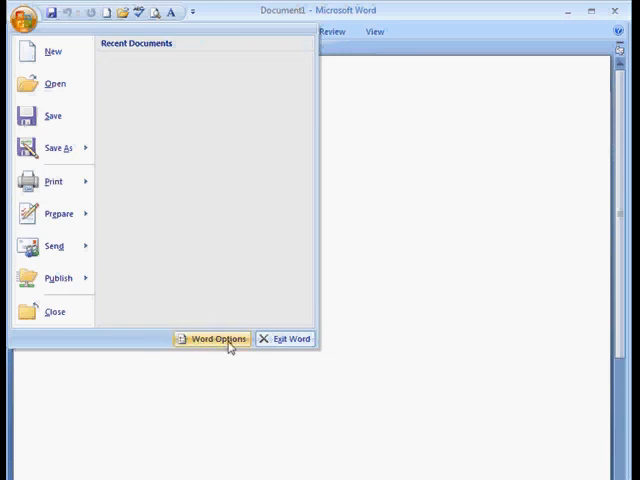
{"action": "mouse_move", "coordinate": [204, 344]}
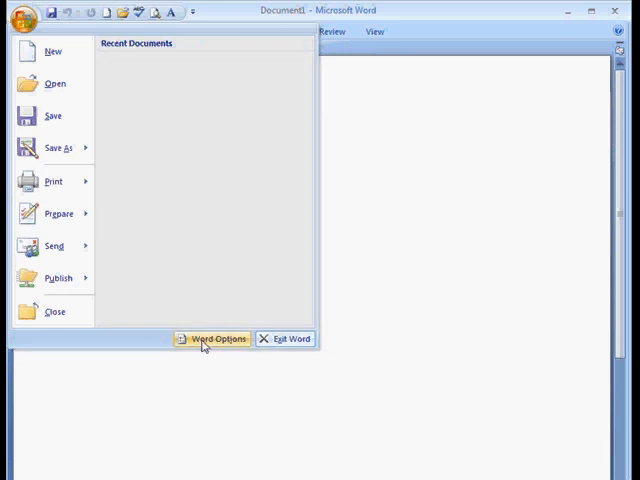
{"action": "left_click", "coordinate": [212, 340]}
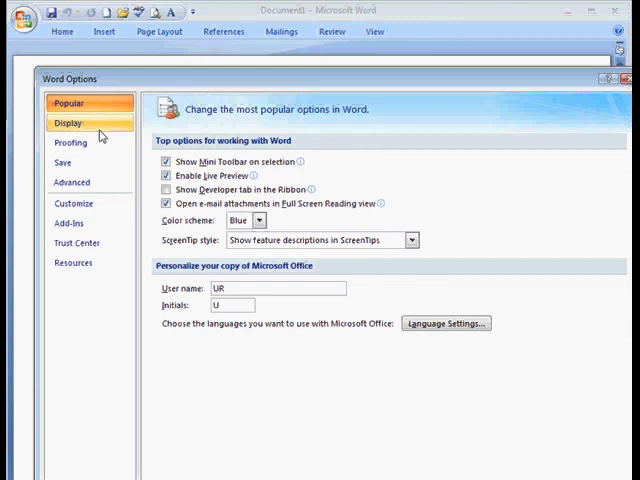
- On the Popular page, change the colour scheme from Blue to Silver
{"action": "left_click", "coordinate": [70, 102]}
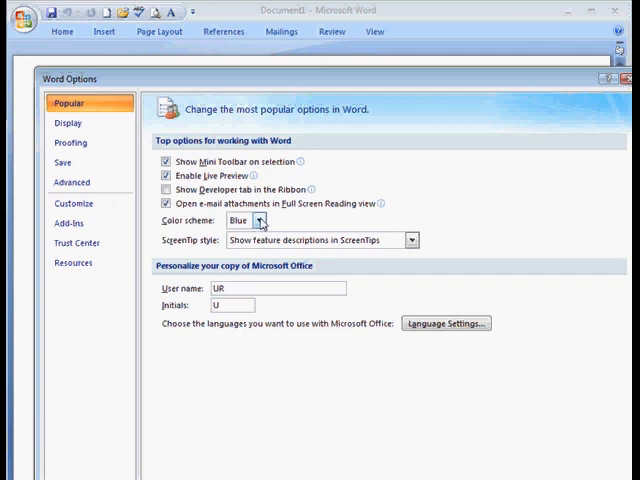
{"action": "left_click", "coordinate": [262, 220]}
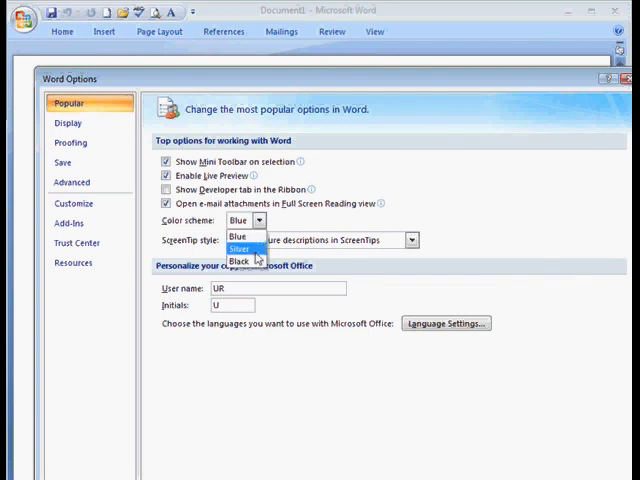
{"action": "left_click", "coordinate": [244, 250]}
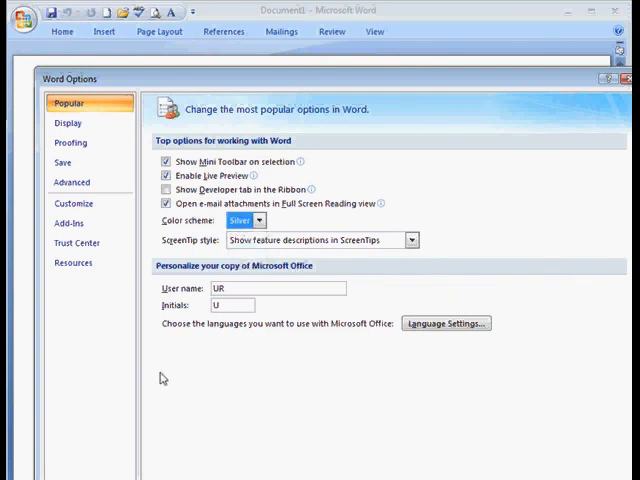
{"action": "mouse_move", "coordinate": [68, 122]}
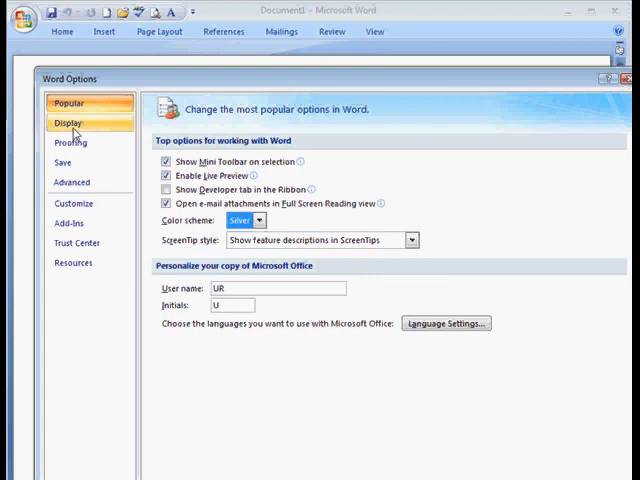
- Browse the Display, Proofing, Save, Advanced, Customize, Trust Center and Resources pages
{"action": "left_click", "coordinate": [68, 122]}
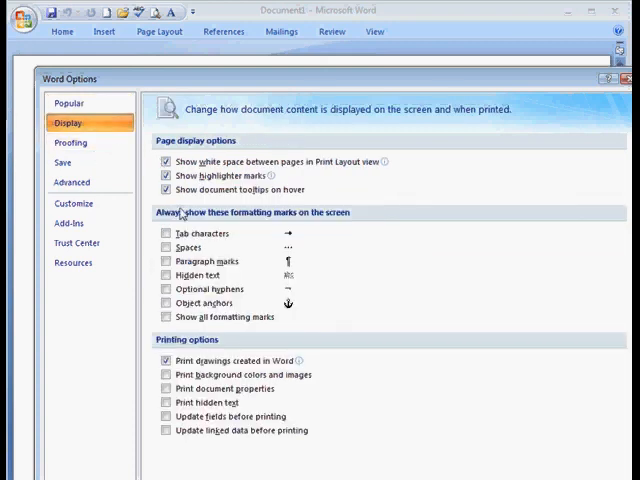
{"action": "left_click", "coordinate": [70, 142]}
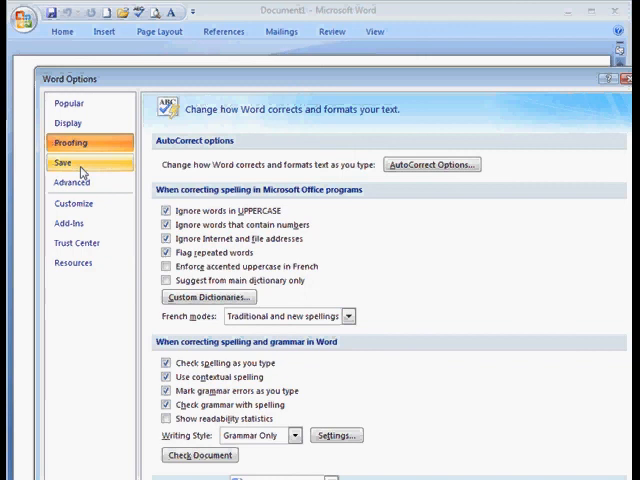
{"action": "left_click", "coordinate": [64, 162]}
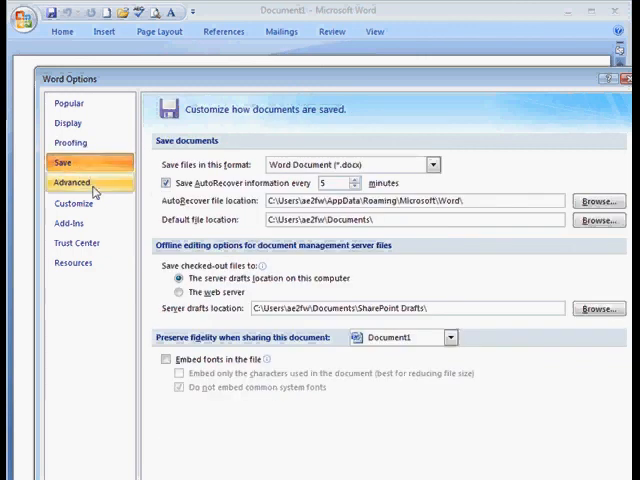
{"action": "left_click", "coordinate": [70, 182]}
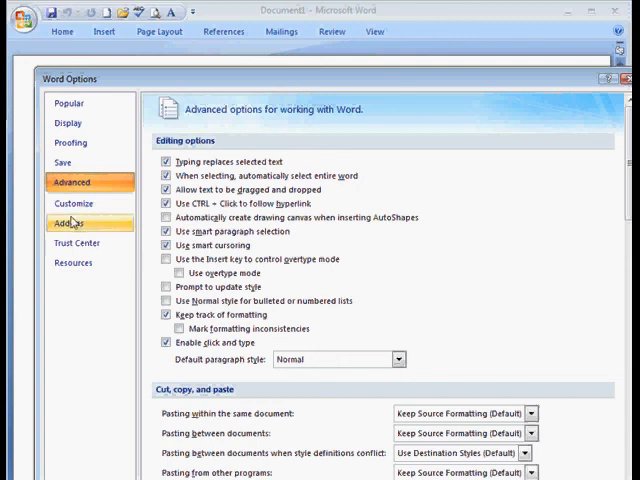
{"action": "left_click", "coordinate": [72, 204]}
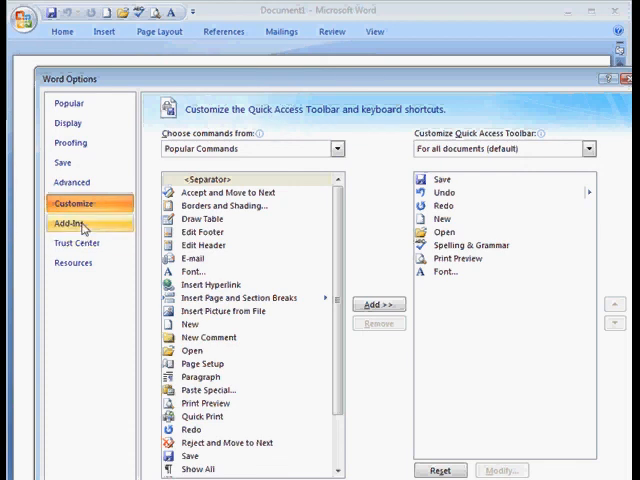
{"action": "left_click", "coordinate": [76, 240]}
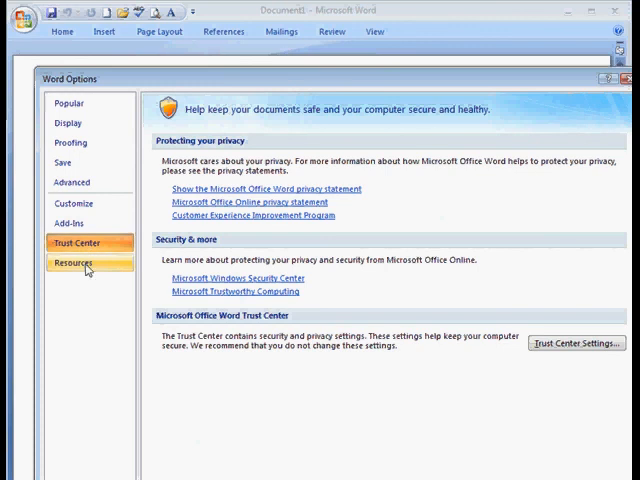
{"action": "left_click", "coordinate": [72, 264]}
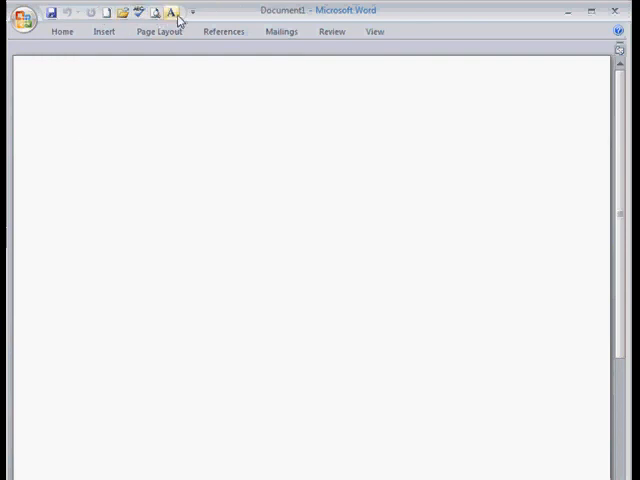
{"action": "mouse_move", "coordinate": [250, 18]}
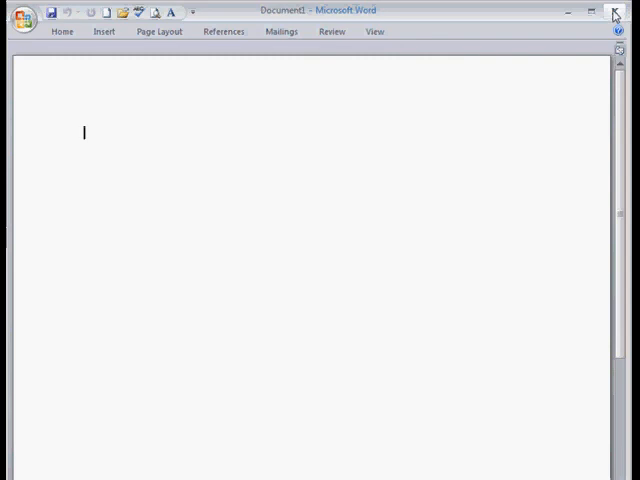
{"action": "mouse_move", "coordinate": [614, 14]}
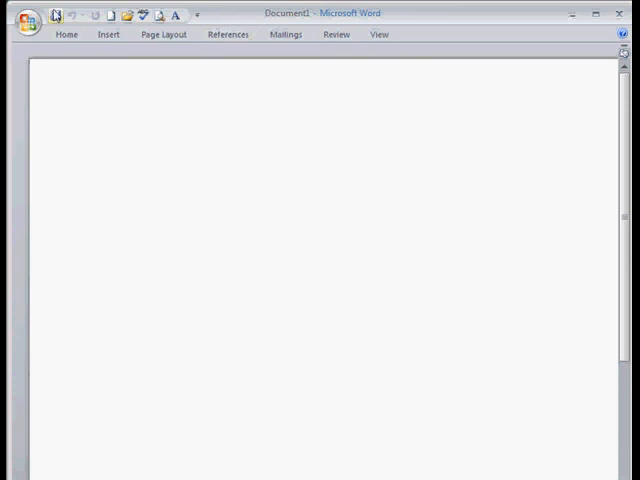
- Close the current document and the remaining Word window
{"action": "left_click", "coordinate": [64, 32]}
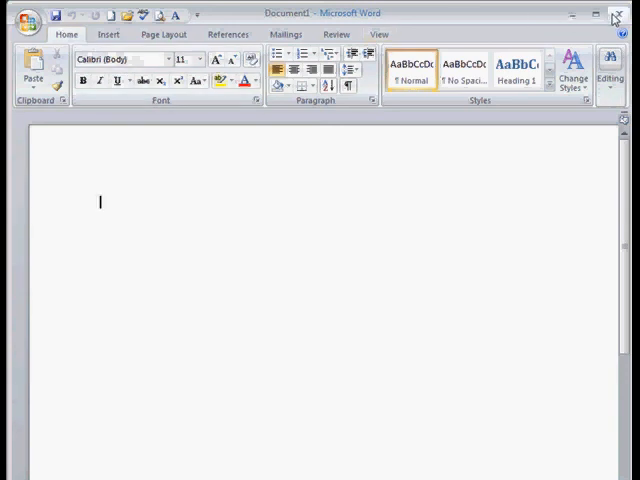
{"action": "left_click", "coordinate": [616, 12]}
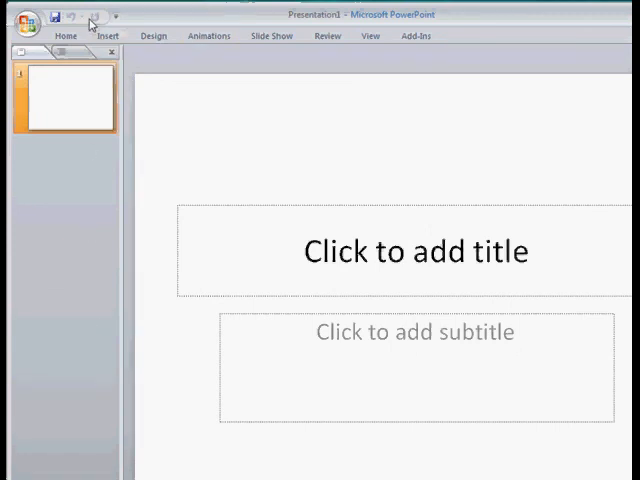
- From the toolbar's dropdown arrow, bring up PowerPoint's Quick Access Toolbar customization page
{"action": "left_click", "coordinate": [120, 16]}
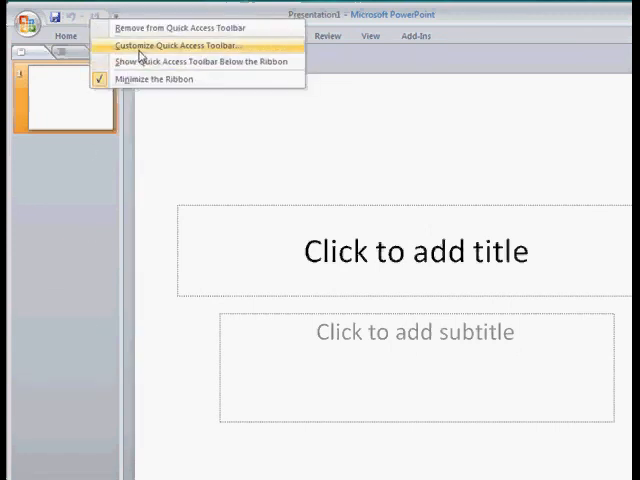
{"action": "left_click", "coordinate": [176, 48]}
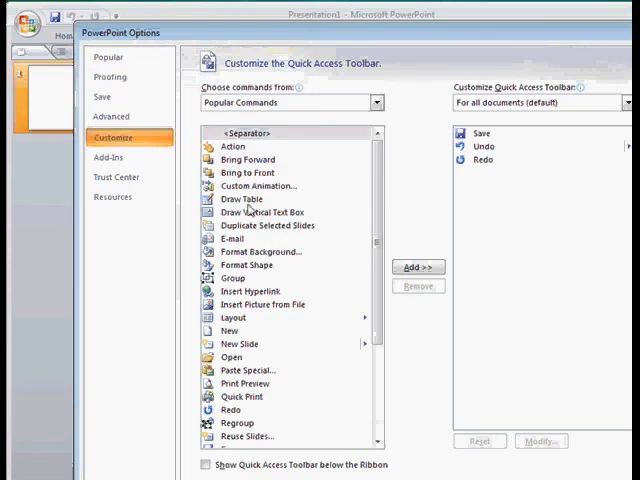
{"action": "mouse_move", "coordinate": [234, 318]}
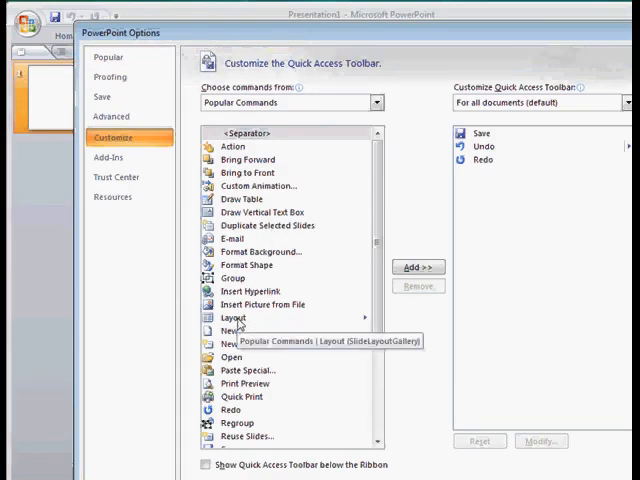
{"action": "mouse_move", "coordinate": [260, 324]}
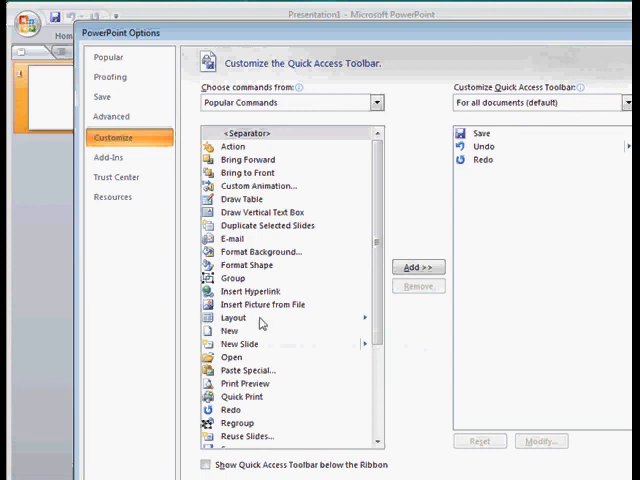